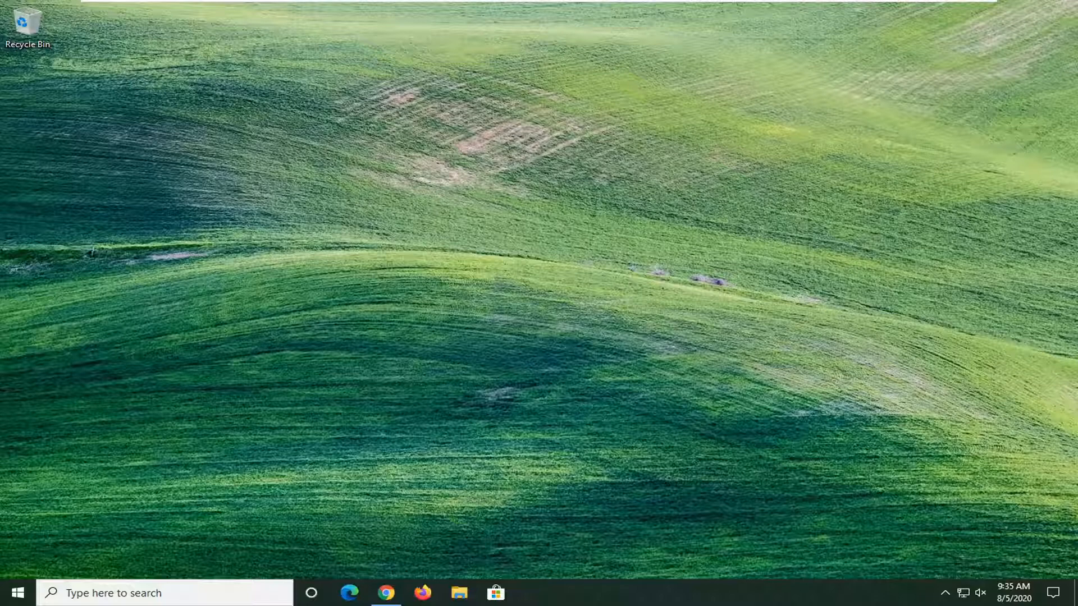
Search the Start menu for regedit and launch Registry Editor as administrator
{"action": "left_click", "coordinate": [18, 593]}
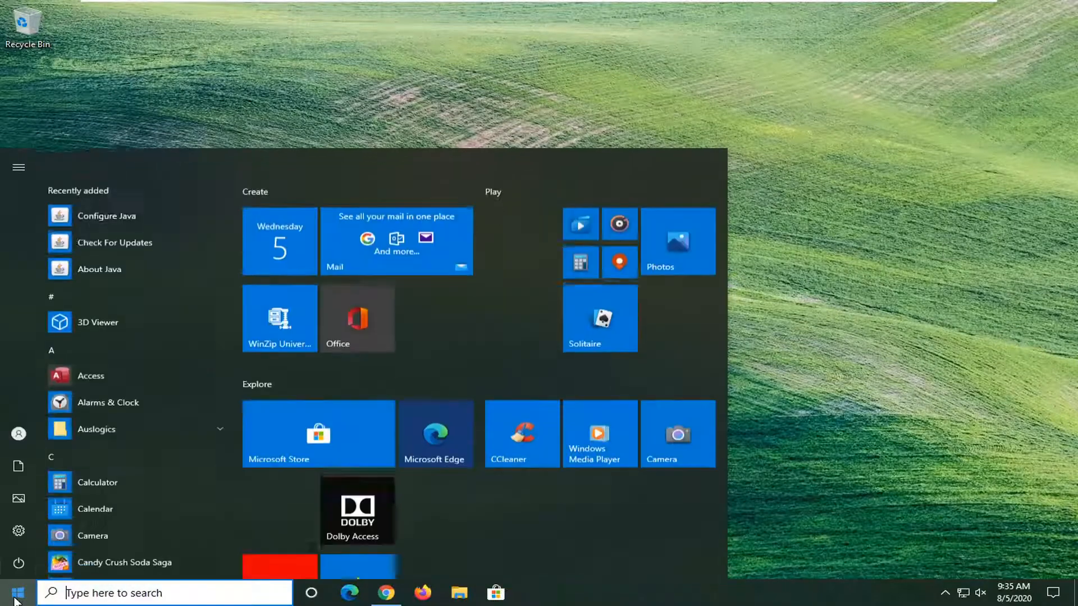
{"action": "type", "text": "regedit"}
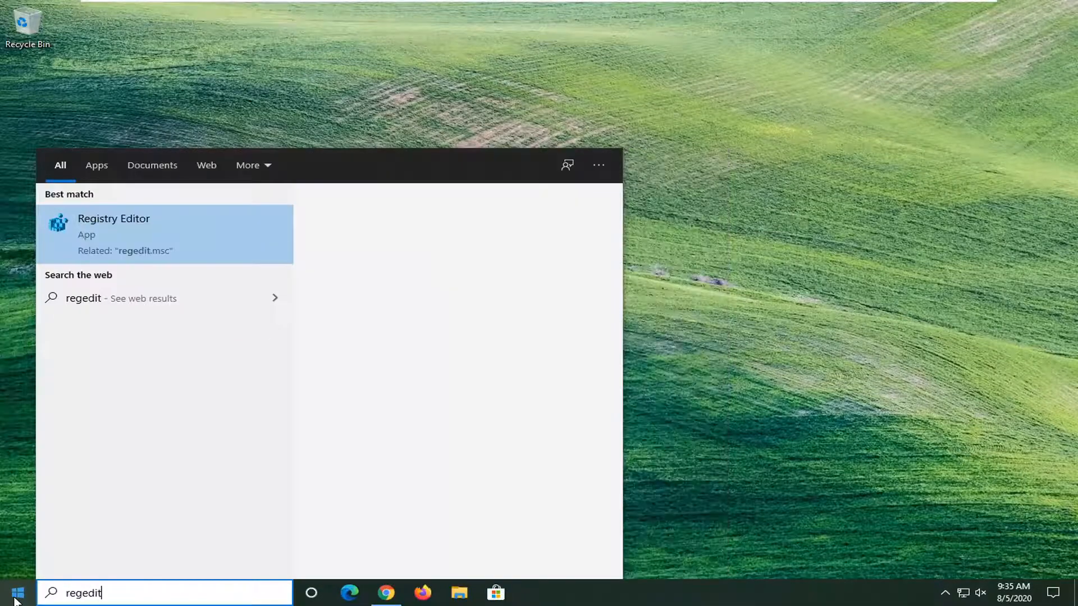
{"action": "left_click", "coordinate": [114, 234]}
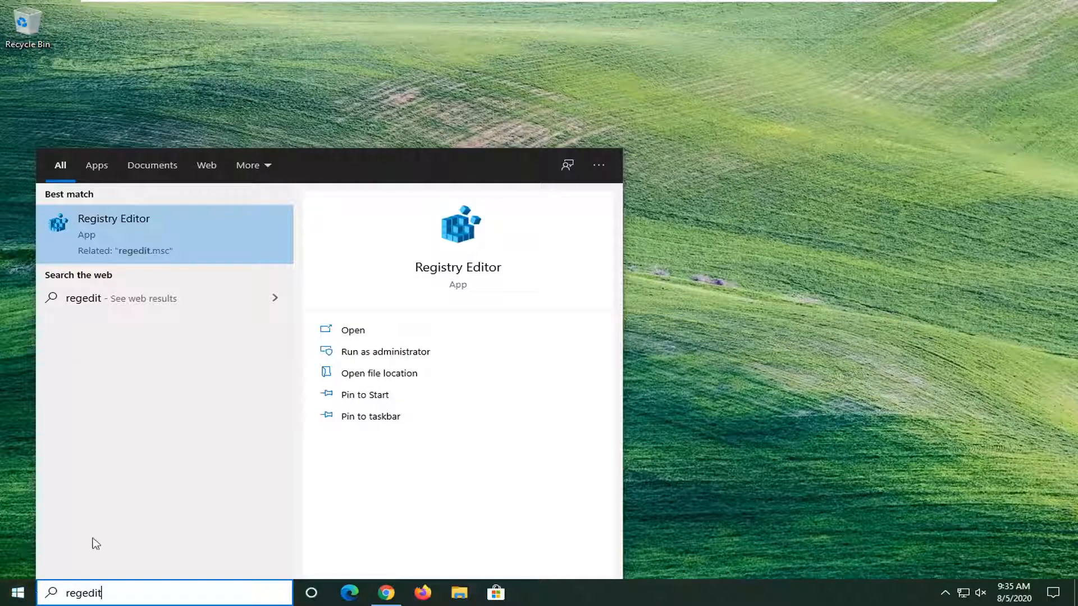
{"action": "mouse_move", "coordinate": [133, 236]}
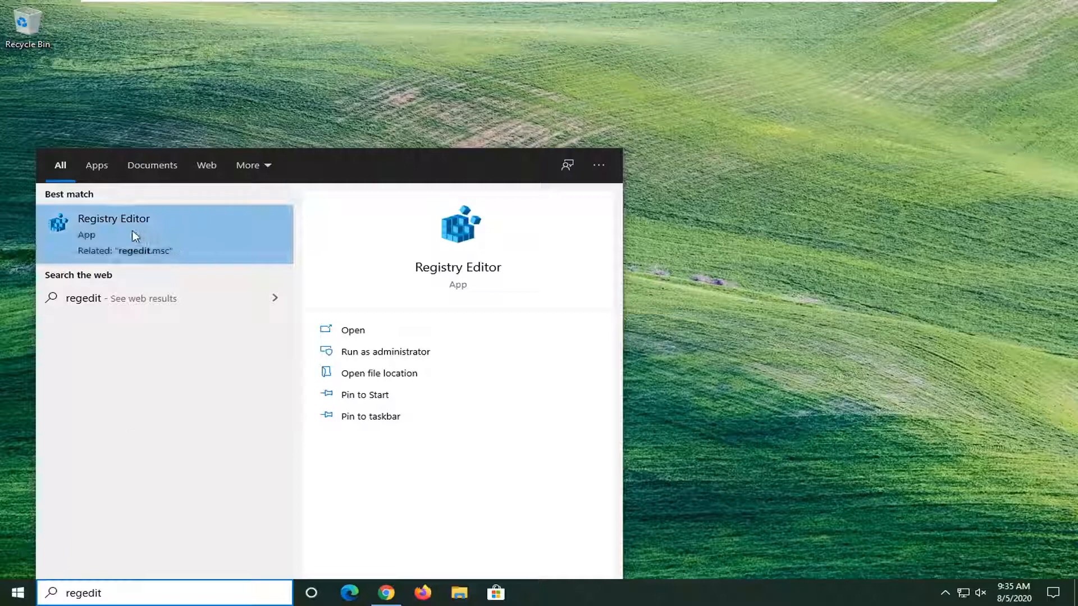
{"action": "right_click", "coordinate": [133, 235]}
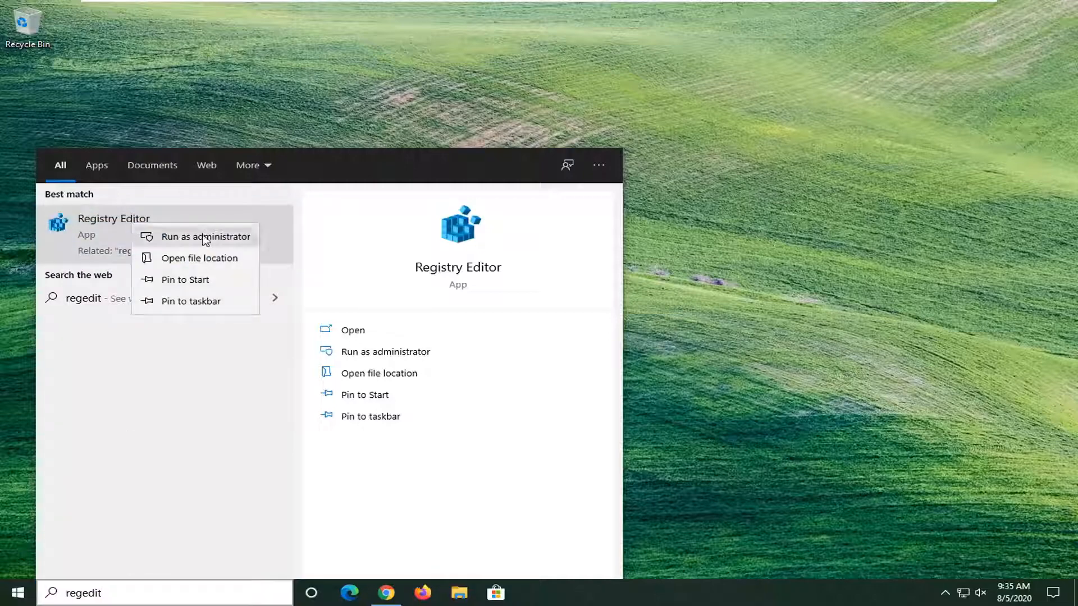
{"action": "left_click", "coordinate": [205, 237]}
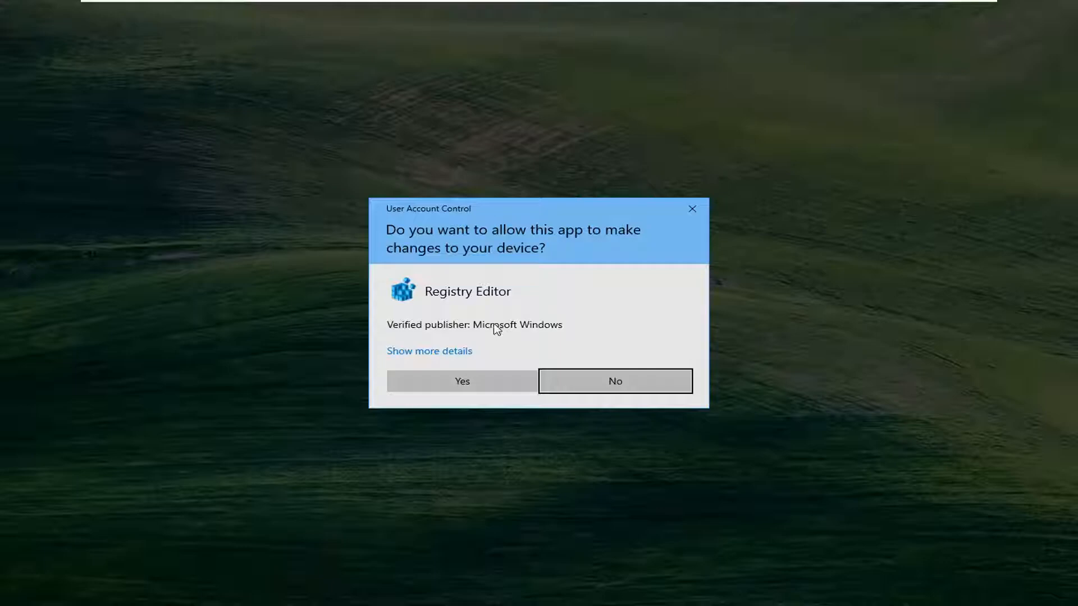
Approve the UAC prompt, then open File > Export and cancel it without saving
{"action": "left_click", "coordinate": [462, 381]}
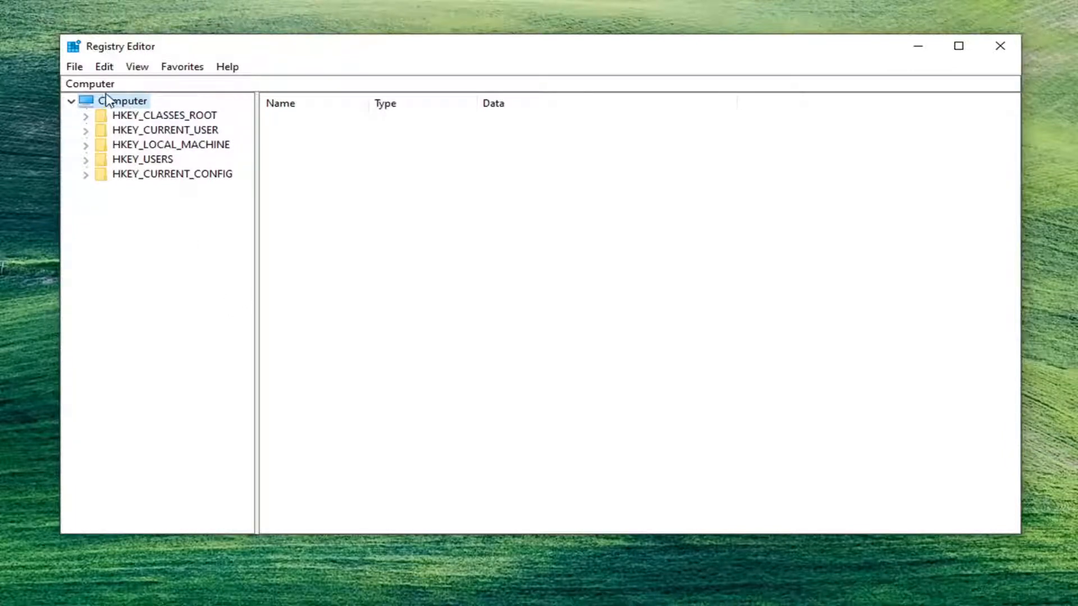
{"action": "left_click", "coordinate": [74, 66]}
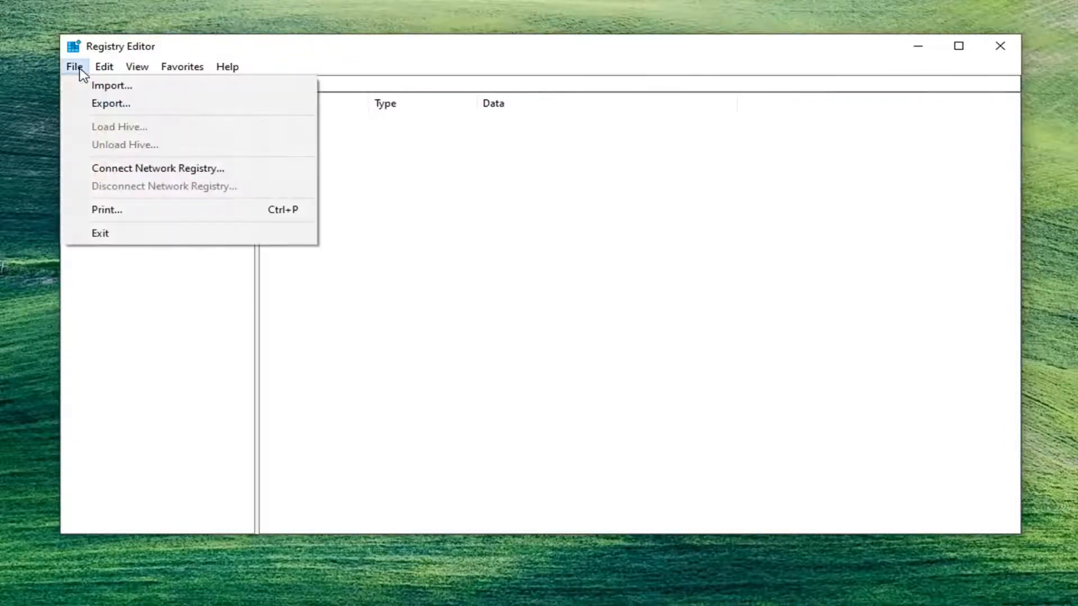
{"action": "left_click", "coordinate": [110, 103]}
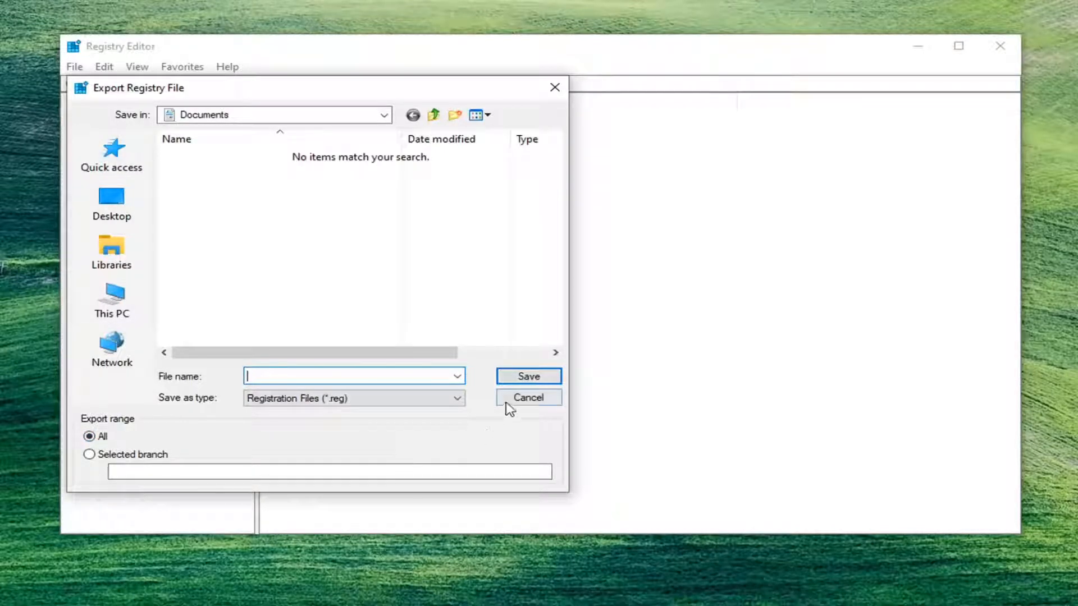
{"action": "left_click", "coordinate": [527, 397]}
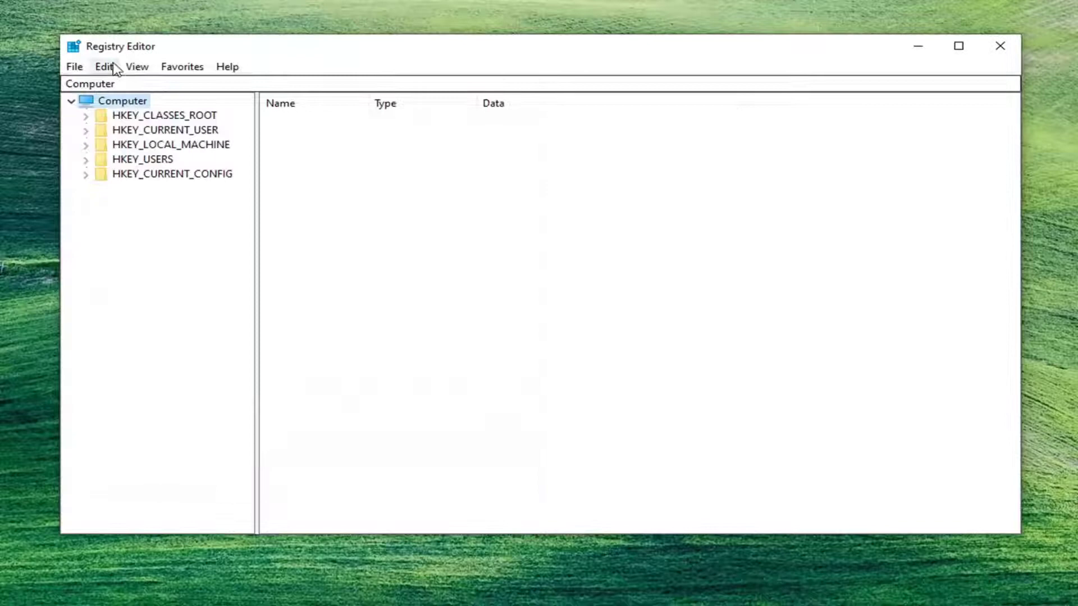
Open File > Import and cancel it without choosing a file
{"action": "left_click", "coordinate": [74, 67]}
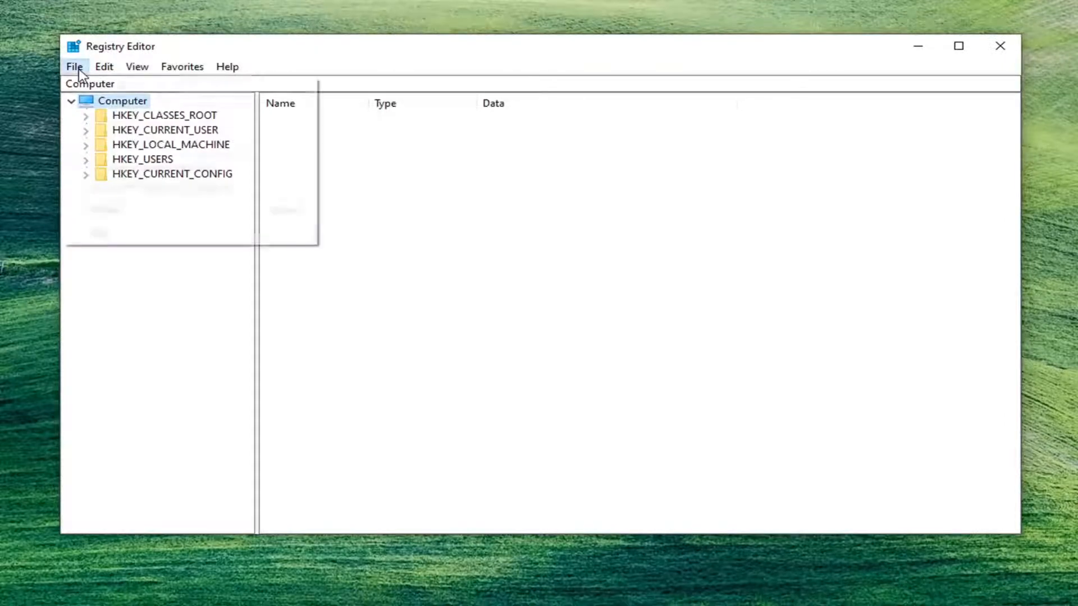
{"action": "left_click", "coordinate": [74, 66]}
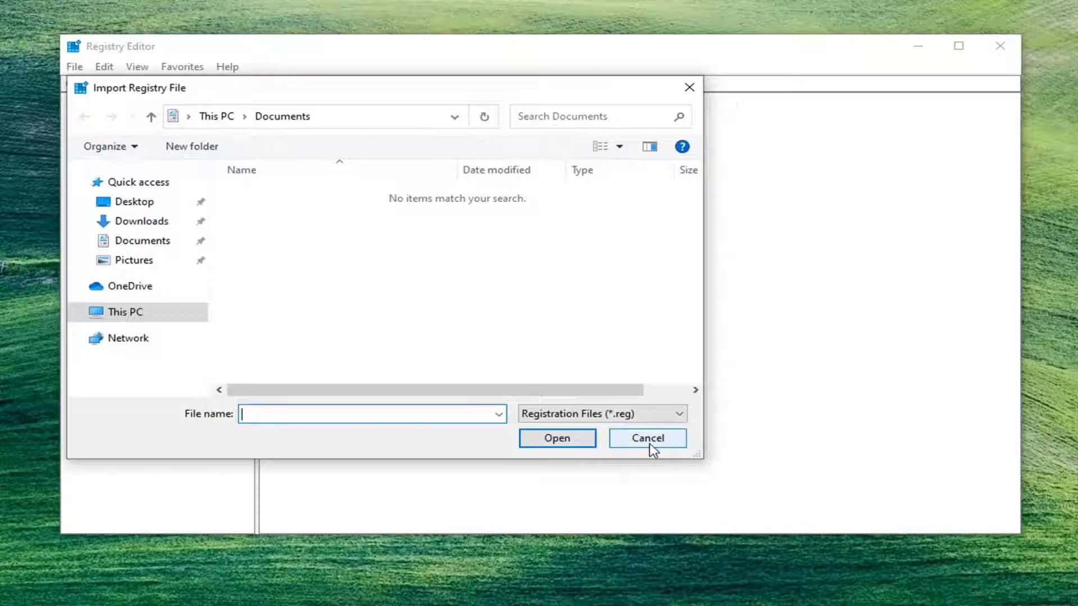
{"action": "left_click", "coordinate": [647, 438]}
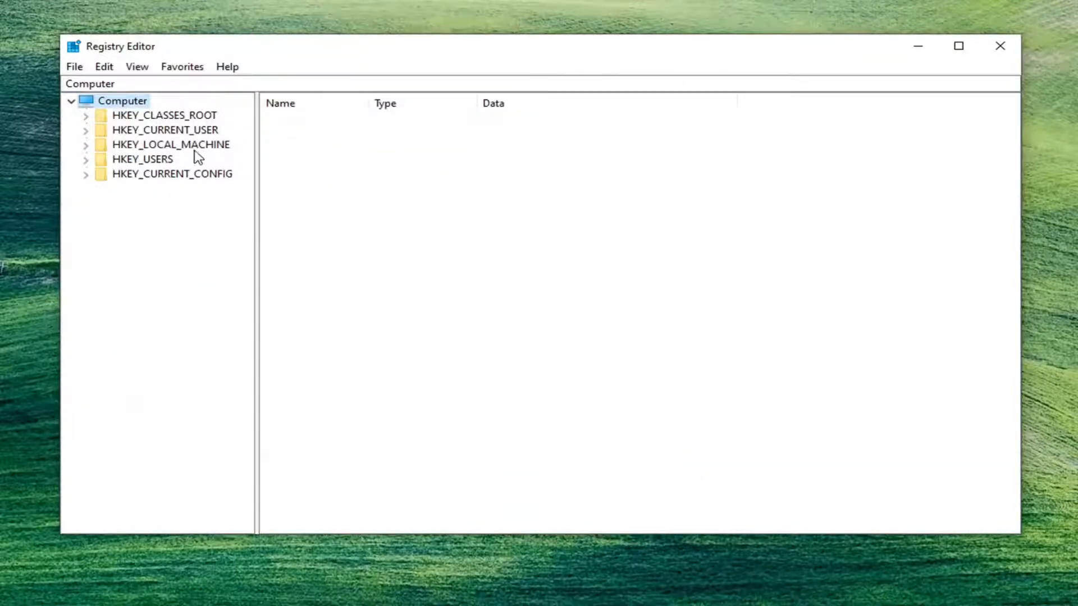
Navigate to HKLM\SOFTWARE\Microsoft\.NETFramework\v4.0.30319 and select it
{"action": "left_click", "coordinate": [171, 144]}
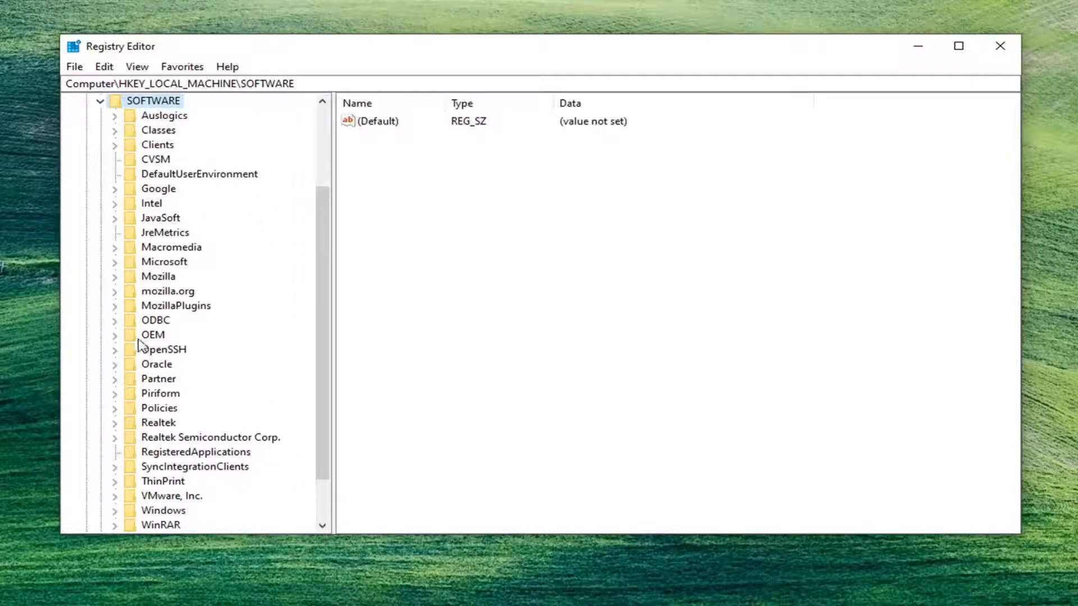
{"action": "double_click", "coordinate": [164, 262]}
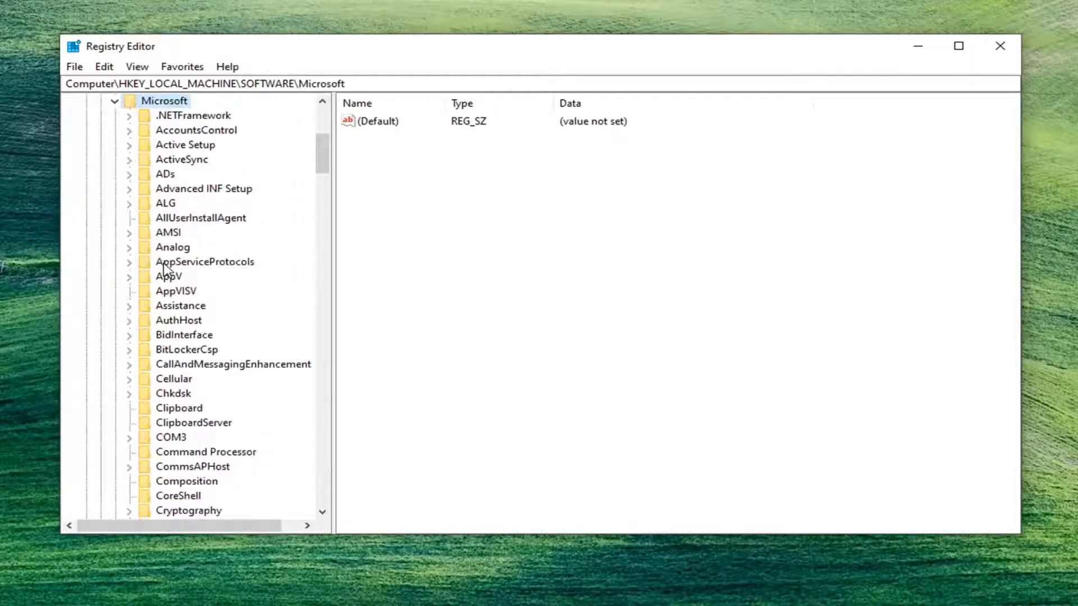
{"action": "scroll", "scroll_direction": "down", "scroll_amount": 3}
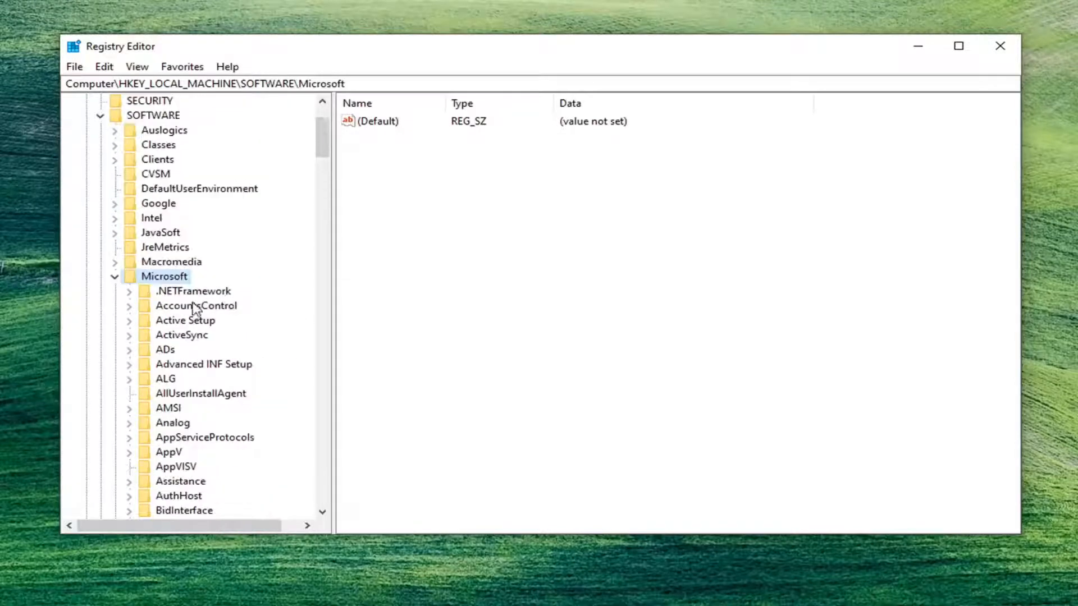
{"action": "left_click", "coordinate": [193, 292]}
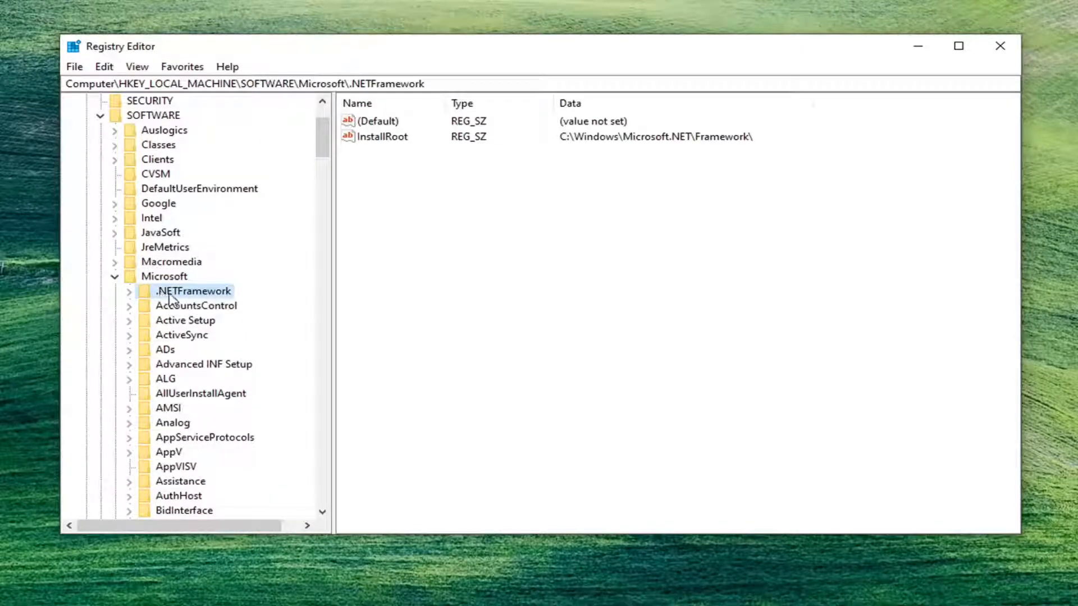
{"action": "left_click", "coordinate": [115, 290]}
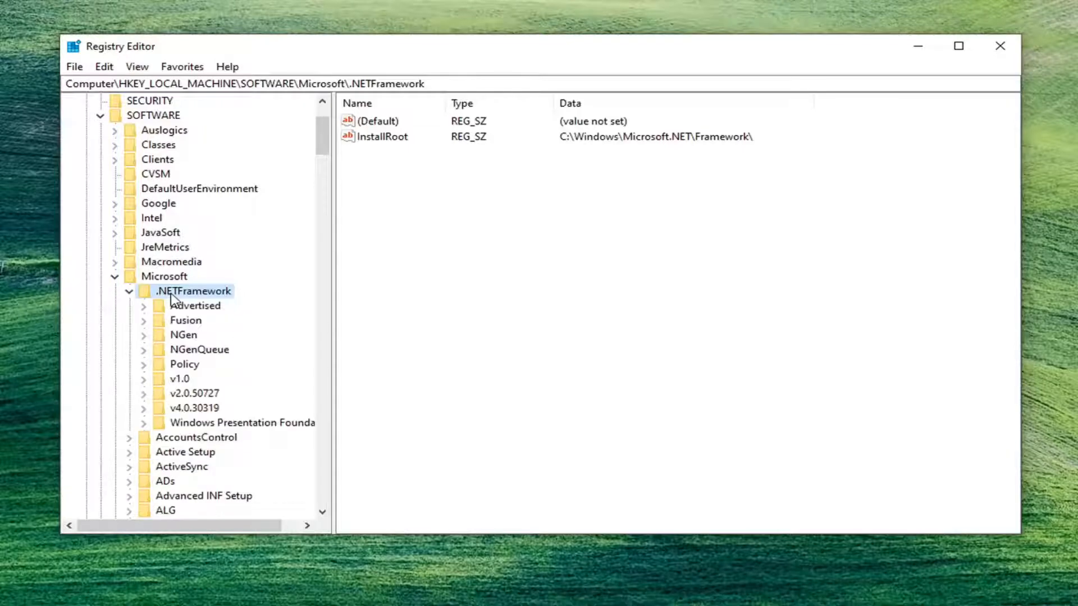
{"action": "mouse_move", "coordinate": [190, 418]}
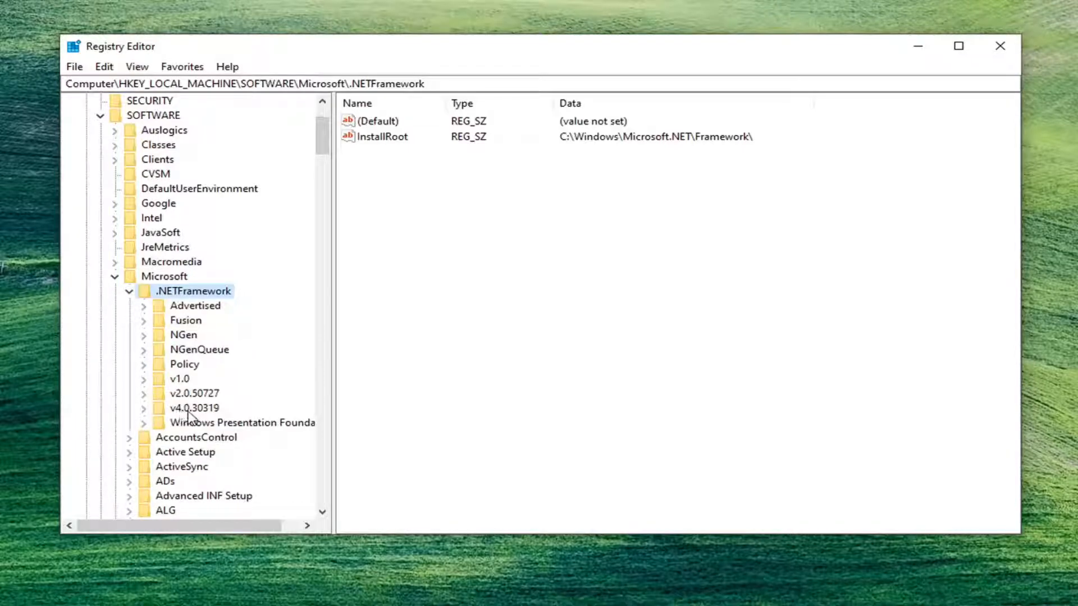
{"action": "left_click", "coordinate": [193, 408]}
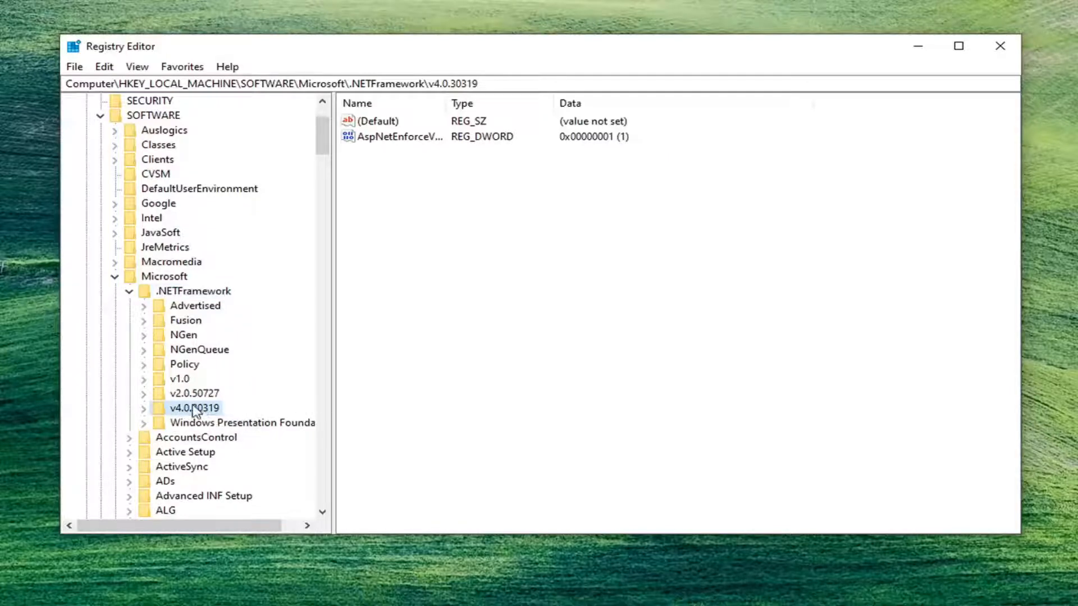
{"action": "mouse_move", "coordinate": [799, 197]}
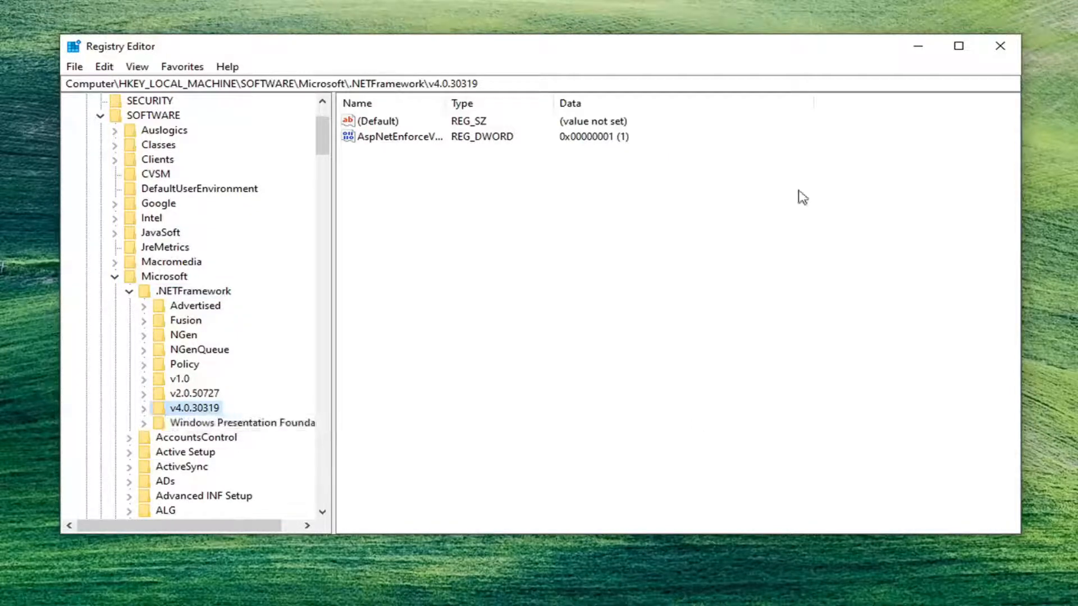
{"action": "mouse_move", "coordinate": [254, 408]}
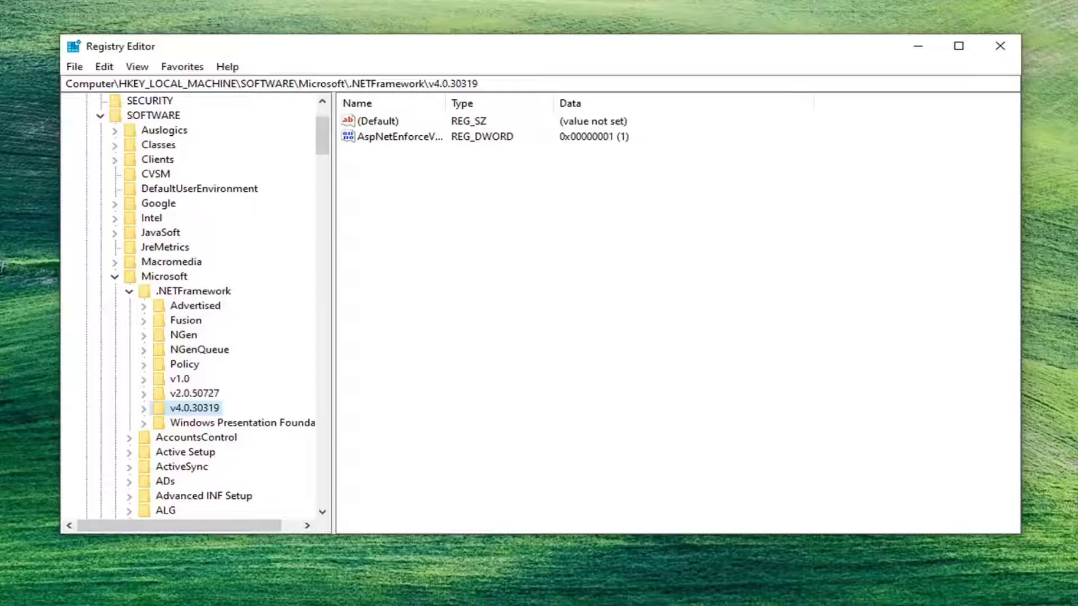
{"action": "mouse_move", "coordinate": [713, 289]}
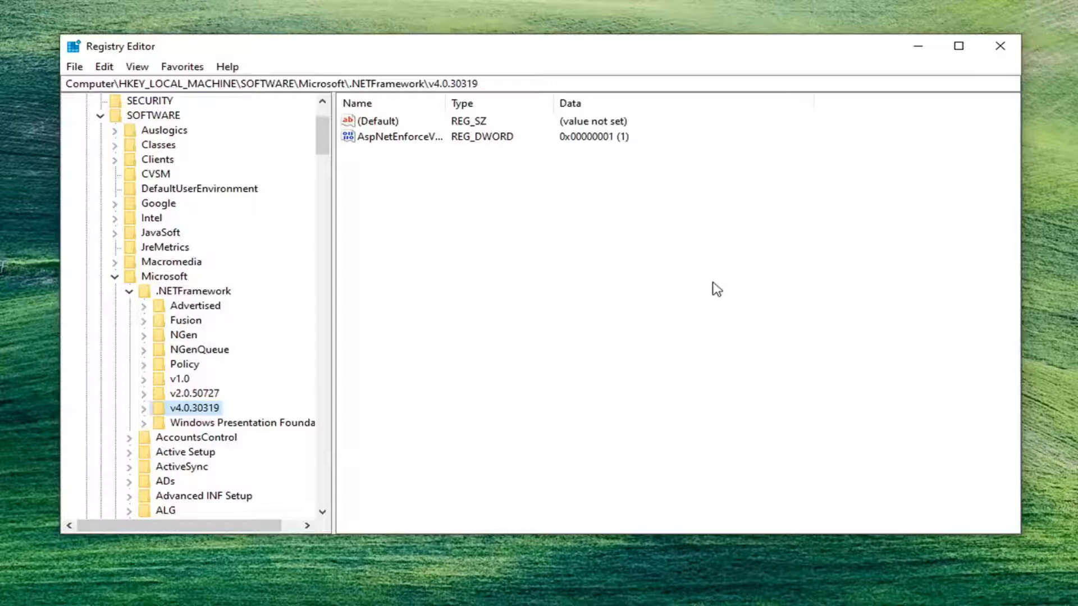
{"action": "mouse_move", "coordinate": [438, 103]}
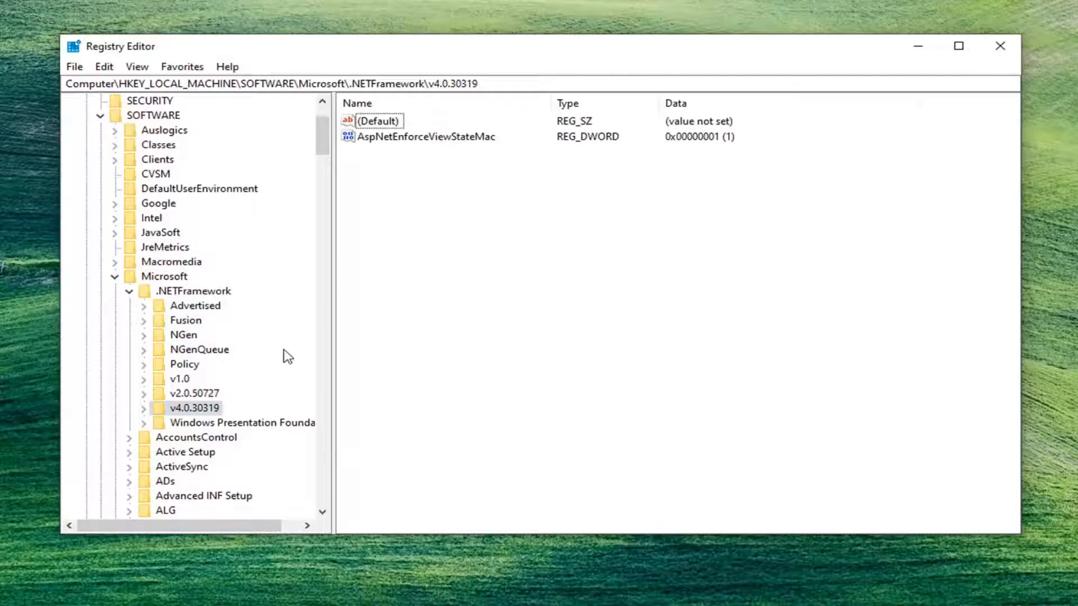
{"action": "mouse_move", "coordinate": [514, 116]}
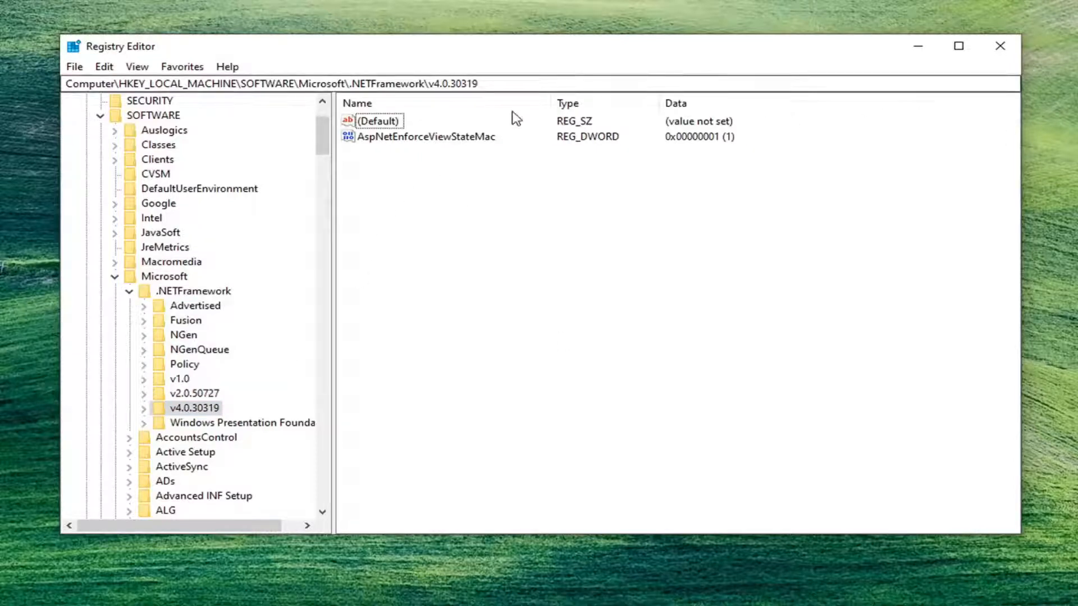
{"action": "mouse_move", "coordinate": [435, 184]}
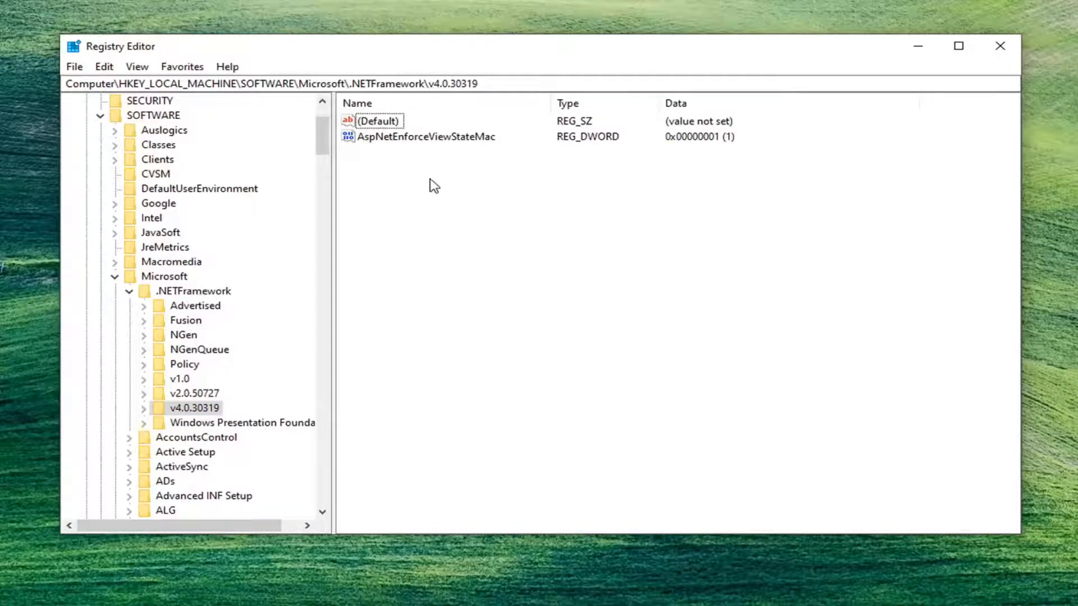
{"action": "mouse_move", "coordinate": [401, 178]}
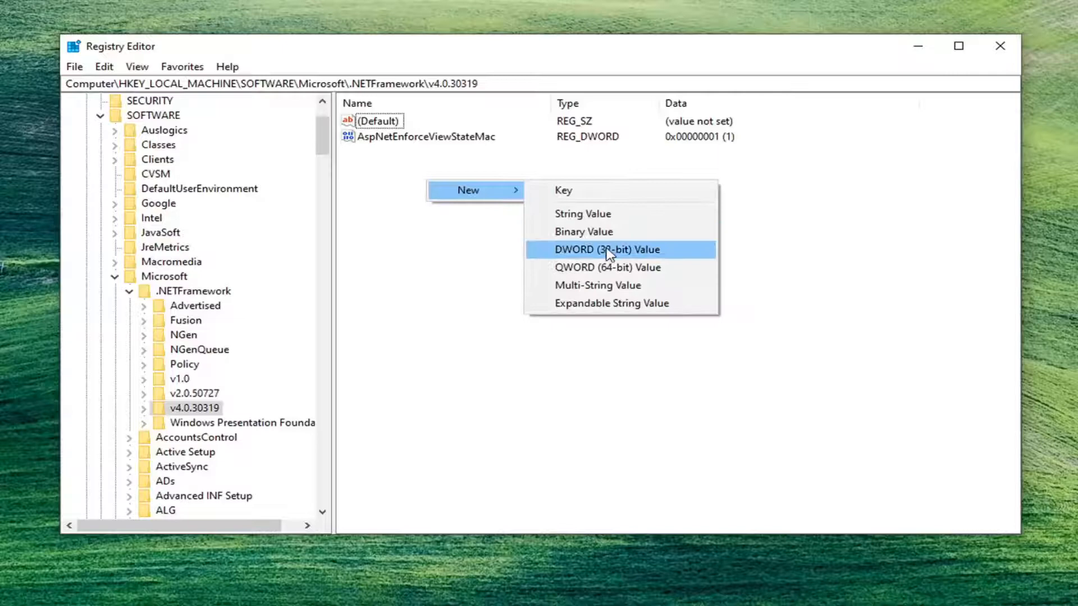
Create a new DWORD (32-bit) value named SchUseStrongCrypto in v4.0.30319
{"action": "left_click", "coordinate": [603, 249]}
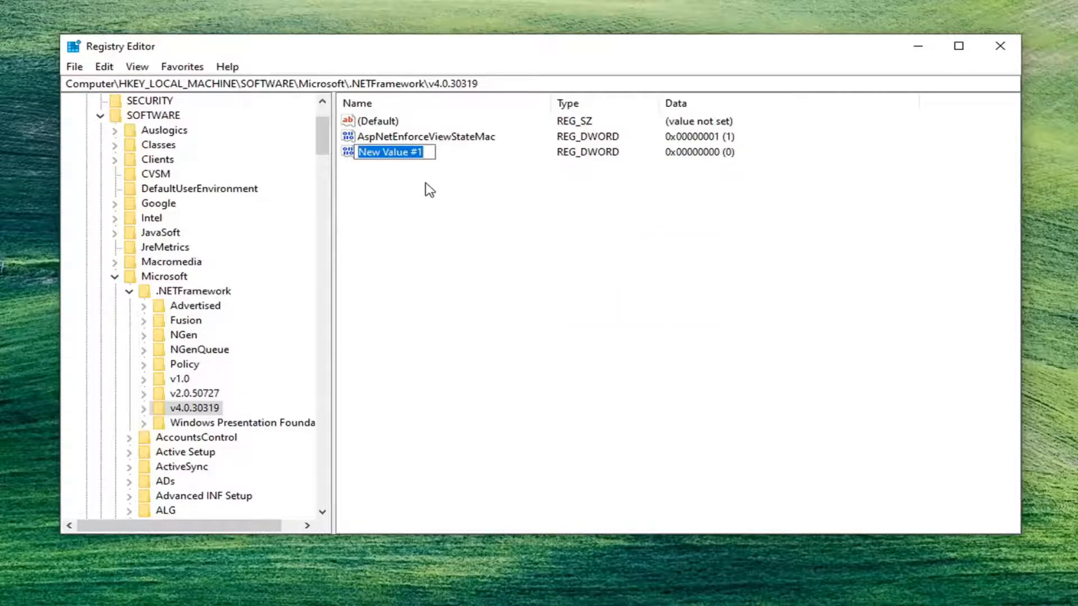
{"action": "type", "text": "S"}
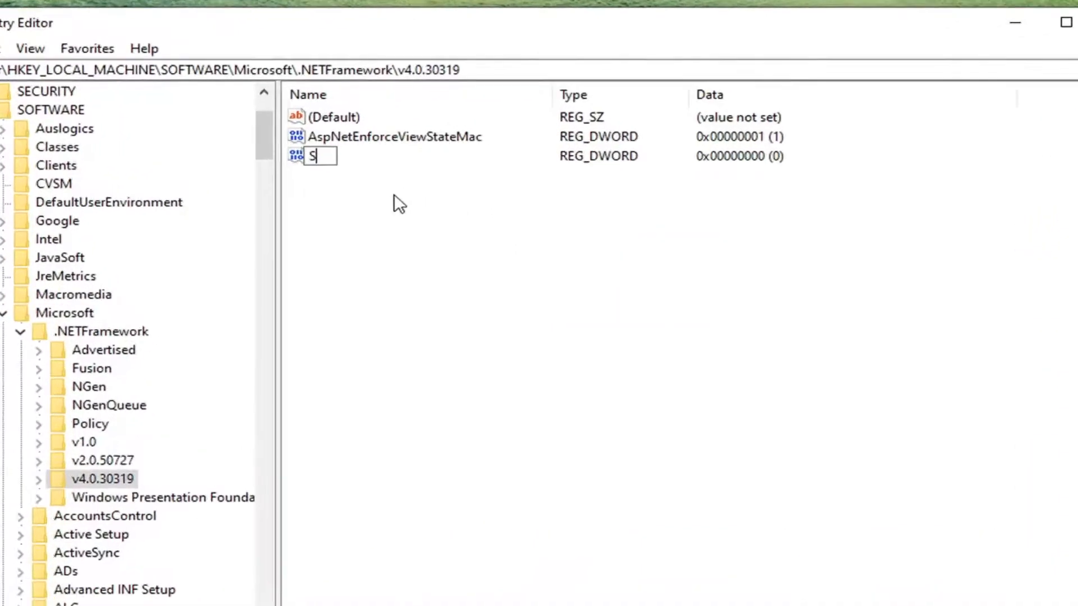
{"action": "type", "text": "chUs"}
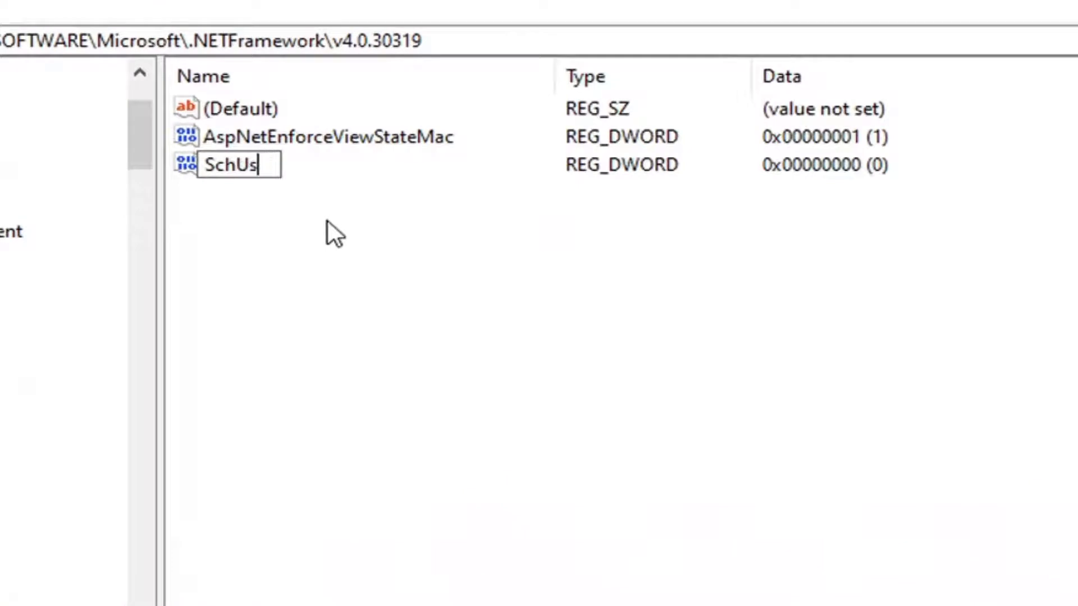
{"action": "type", "text": "eStrongC"}
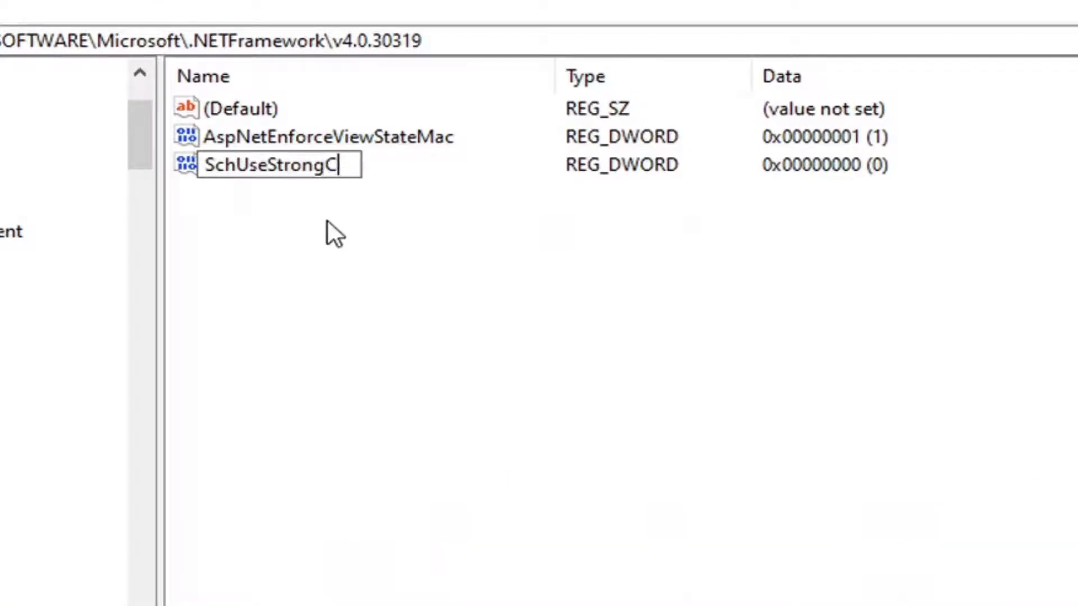
{"action": "type", "text": "rypto"}
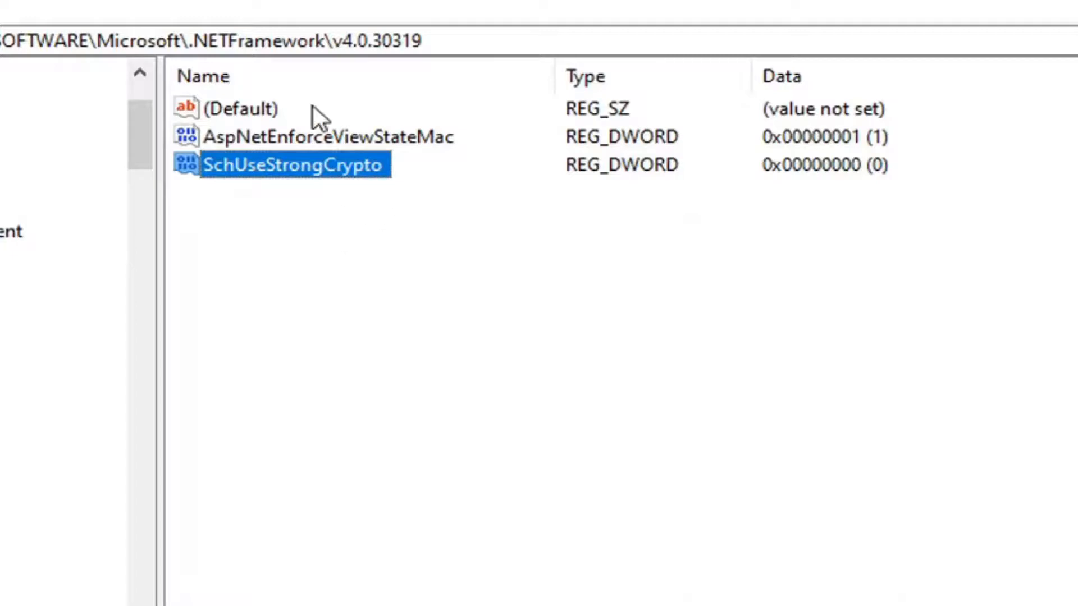
Set SchUseStrongCrypto's value data to 1 and close Registry Editor
{"action": "double_click", "coordinate": [294, 164]}
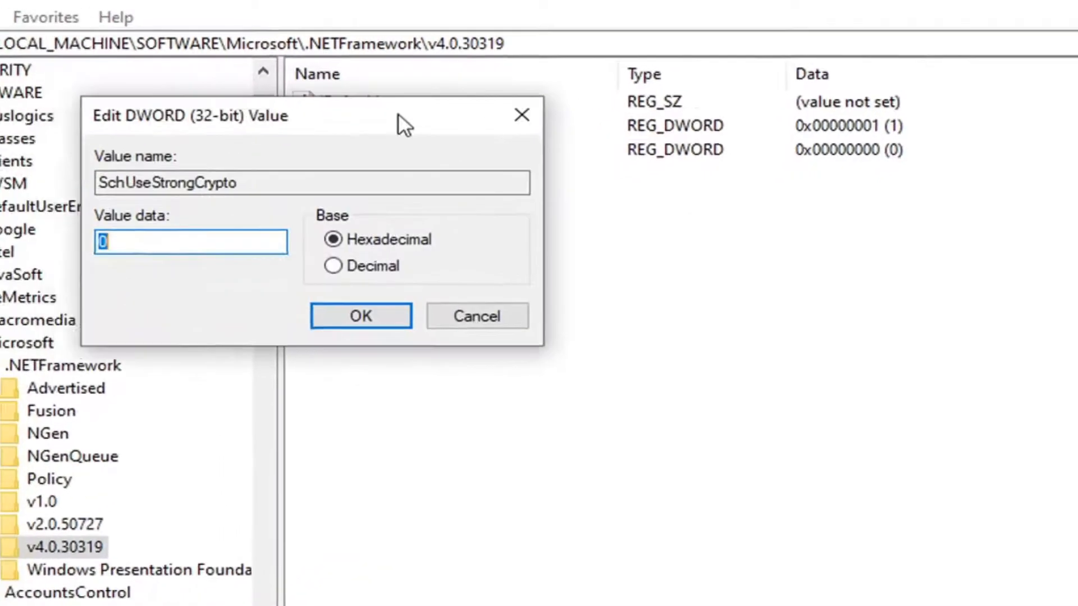
{"action": "type", "text": "1"}
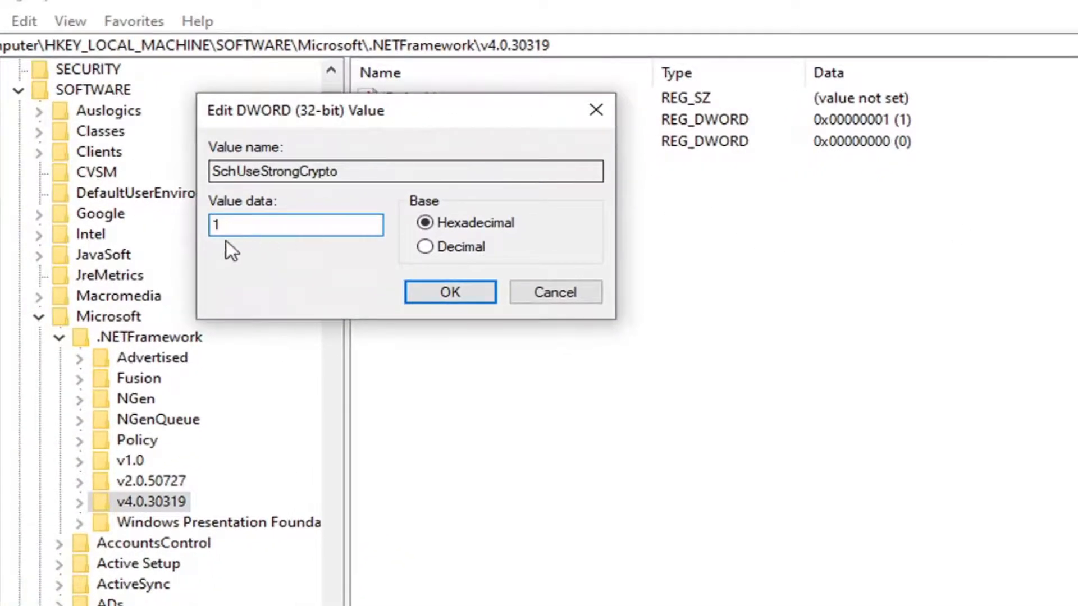
{"action": "mouse_move", "coordinate": [458, 309]}
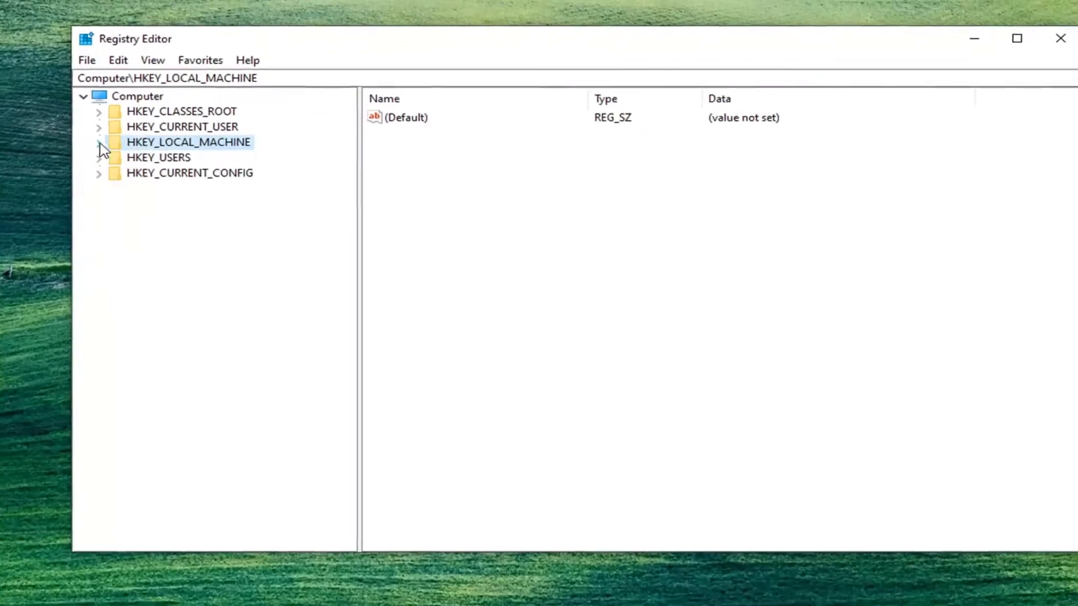
{"action": "left_click", "coordinate": [1058, 39]}
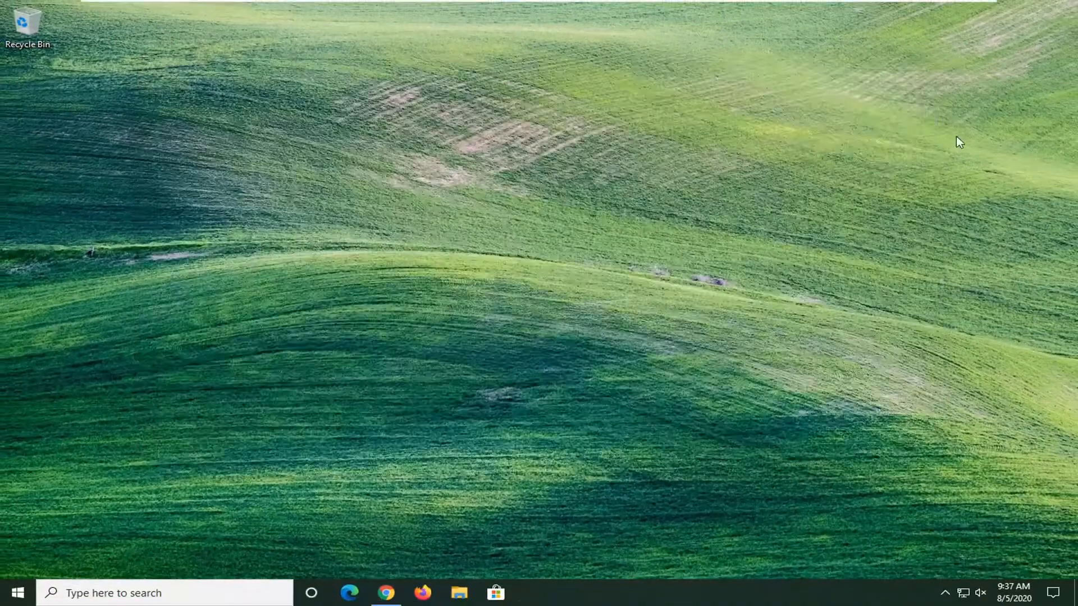